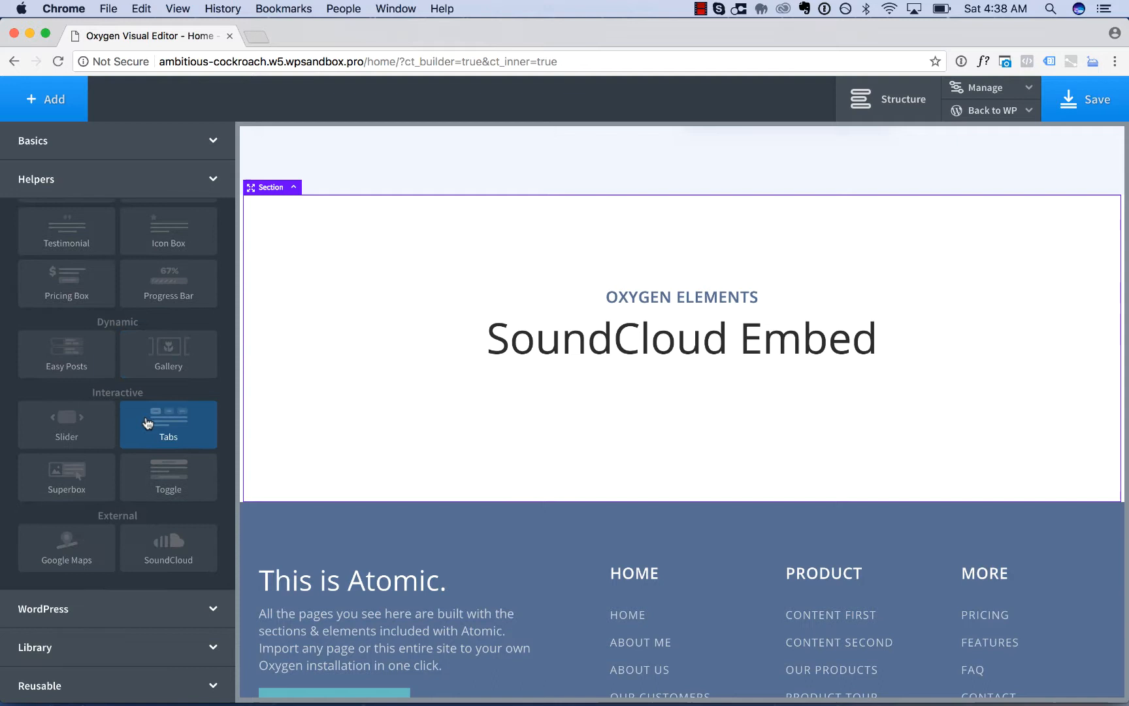
{"action": "mouse_move", "coordinate": [168, 548]}
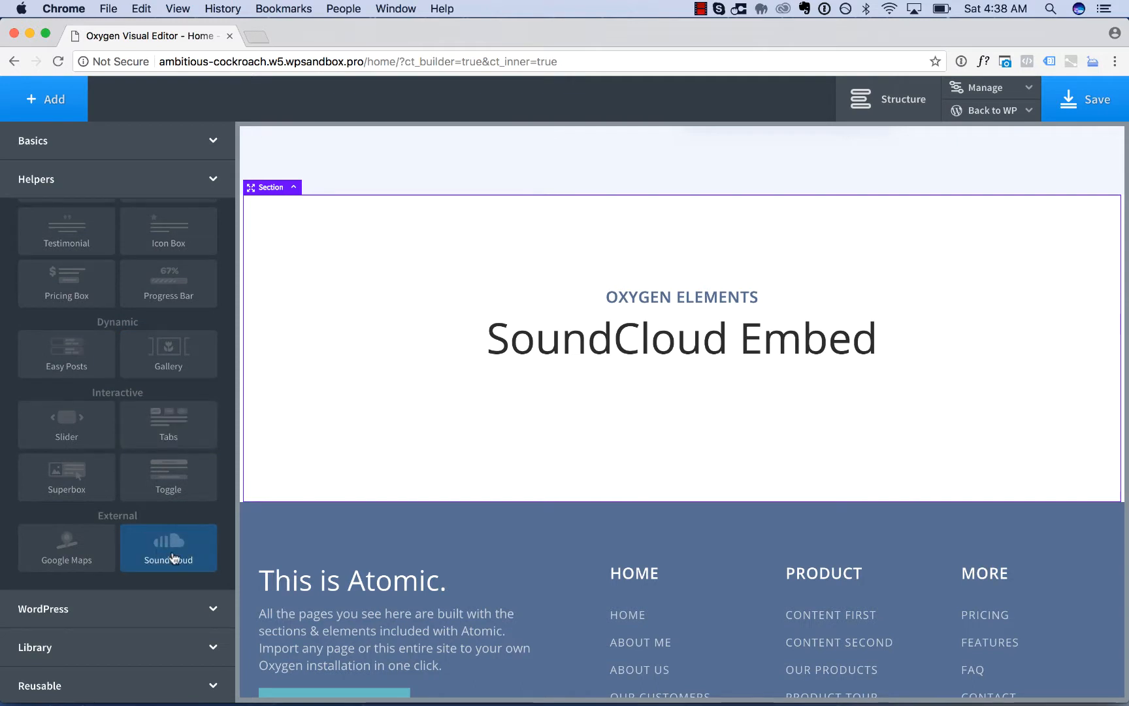
- Insert a SoundCloud element into the section, then head to soundcloud.com for a track
{"action": "left_click", "coordinate": [168, 547]}
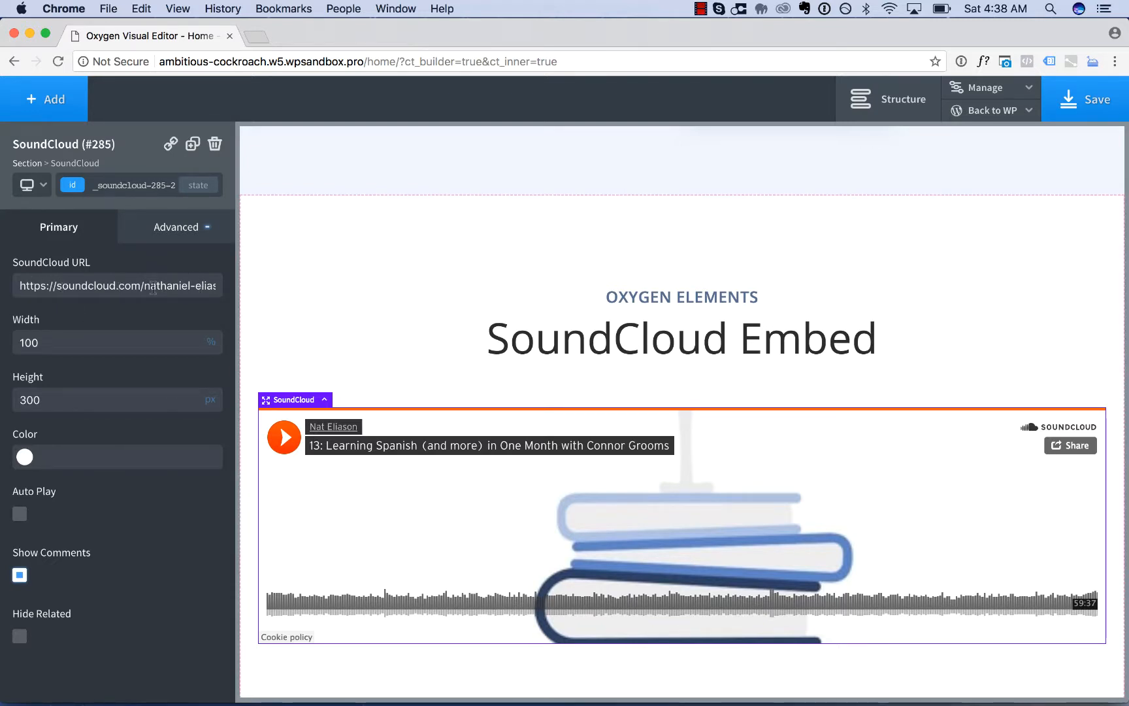
{"action": "type", "text": "soundcloud.com"}
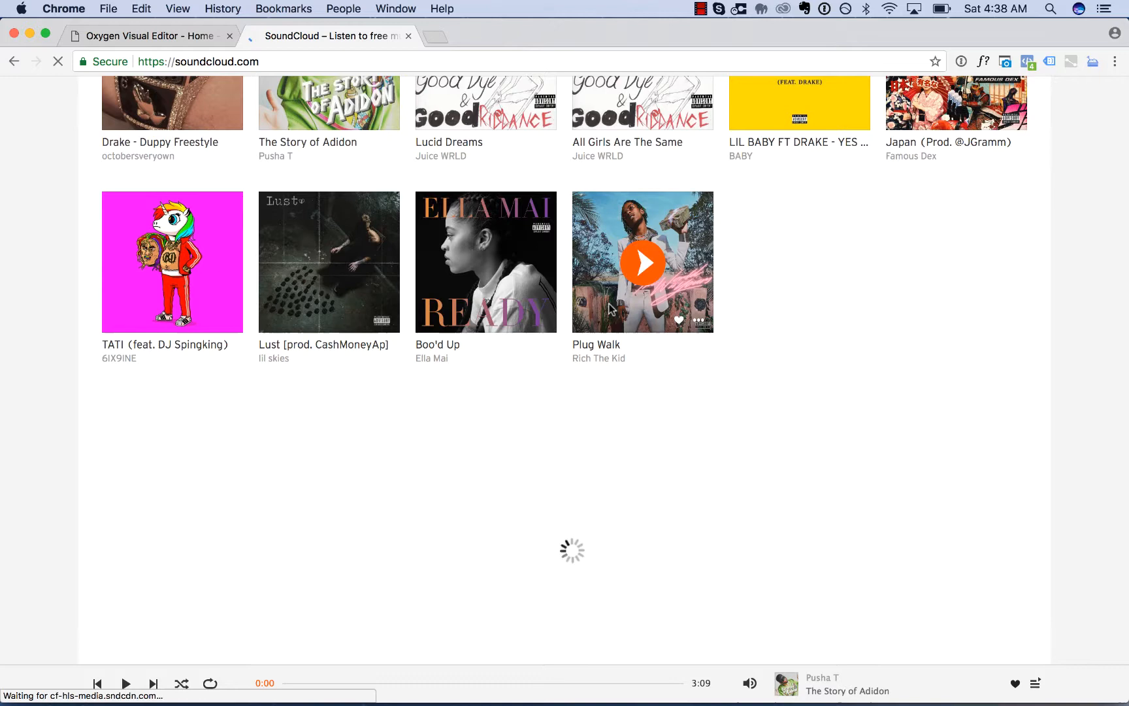
- Play Rich The Kid's Plug Walk track on SoundCloud and return to the editor
{"action": "left_click", "coordinate": [642, 261]}
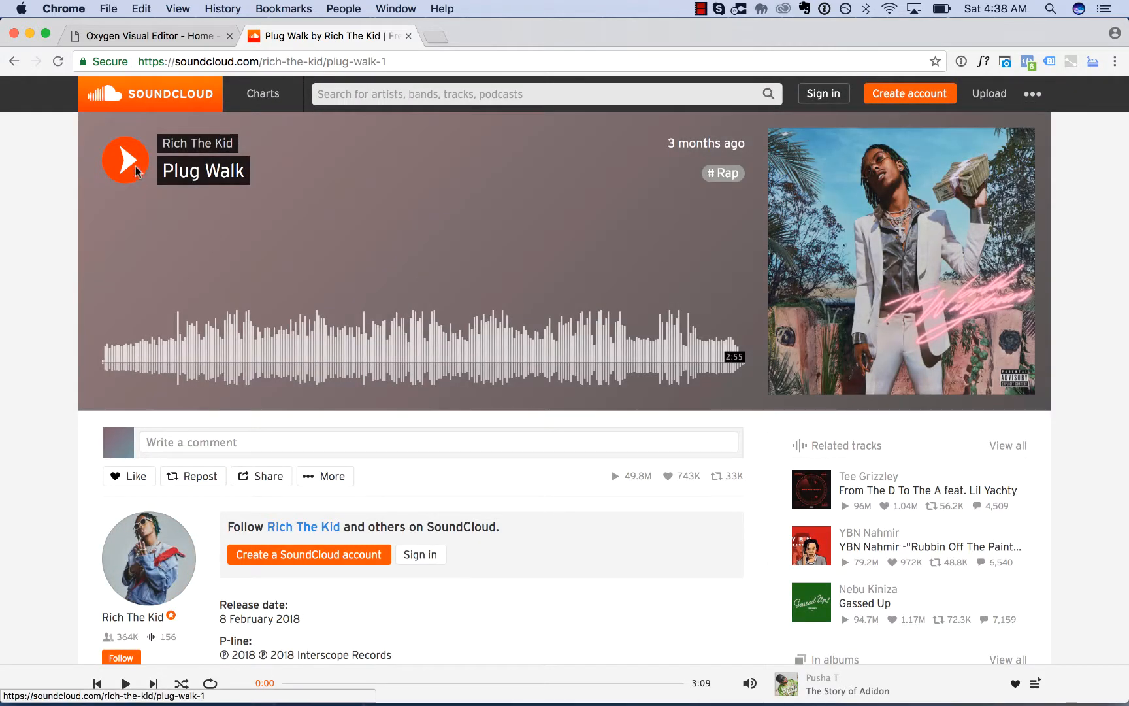
{"action": "left_click", "coordinate": [126, 160]}
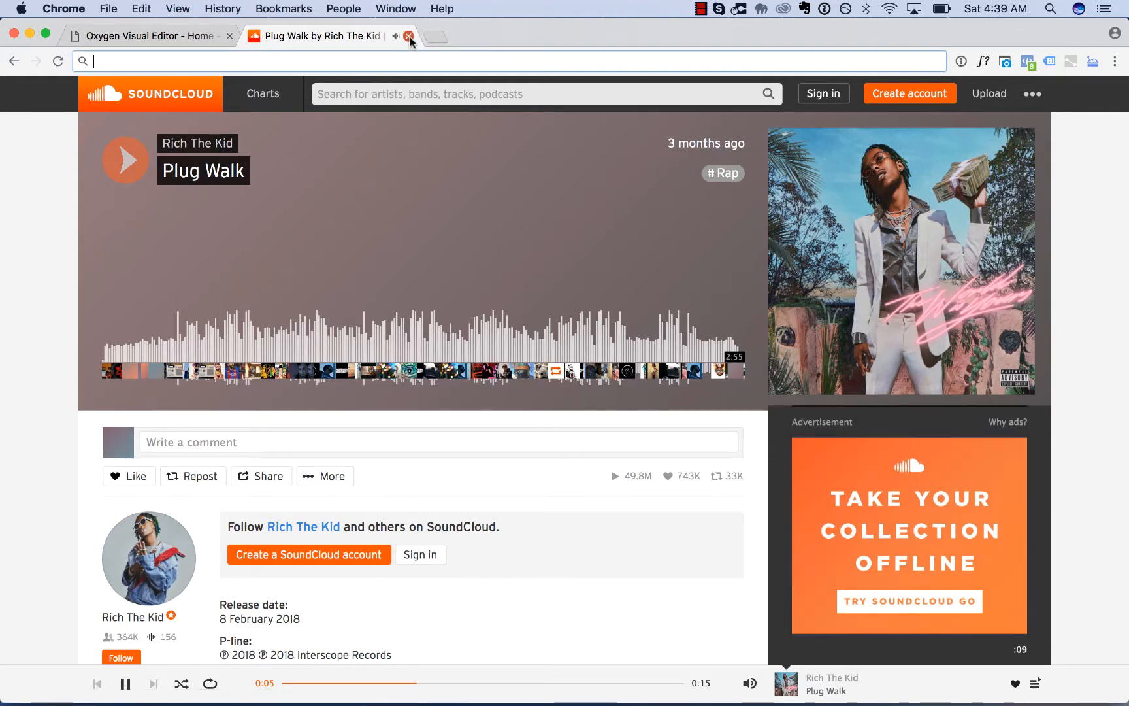
{"action": "left_click", "coordinate": [410, 36]}
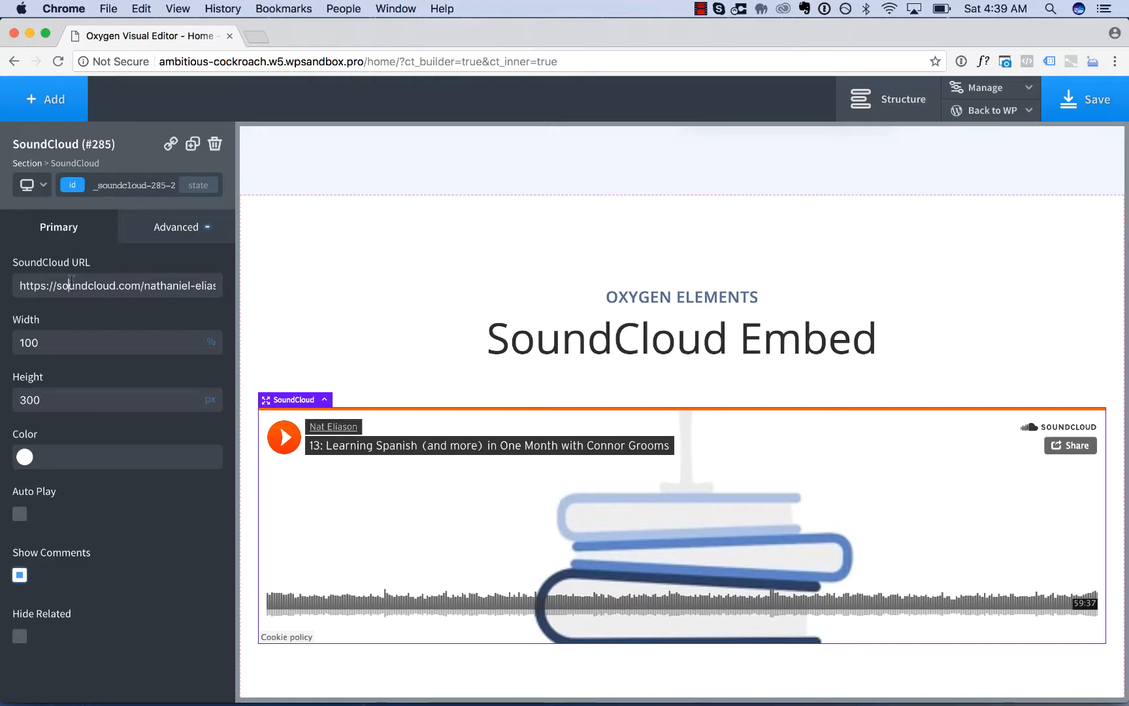
{"action": "type", "text": "https://soundcloud.com/rich-the-kid/plug-walk-1"}
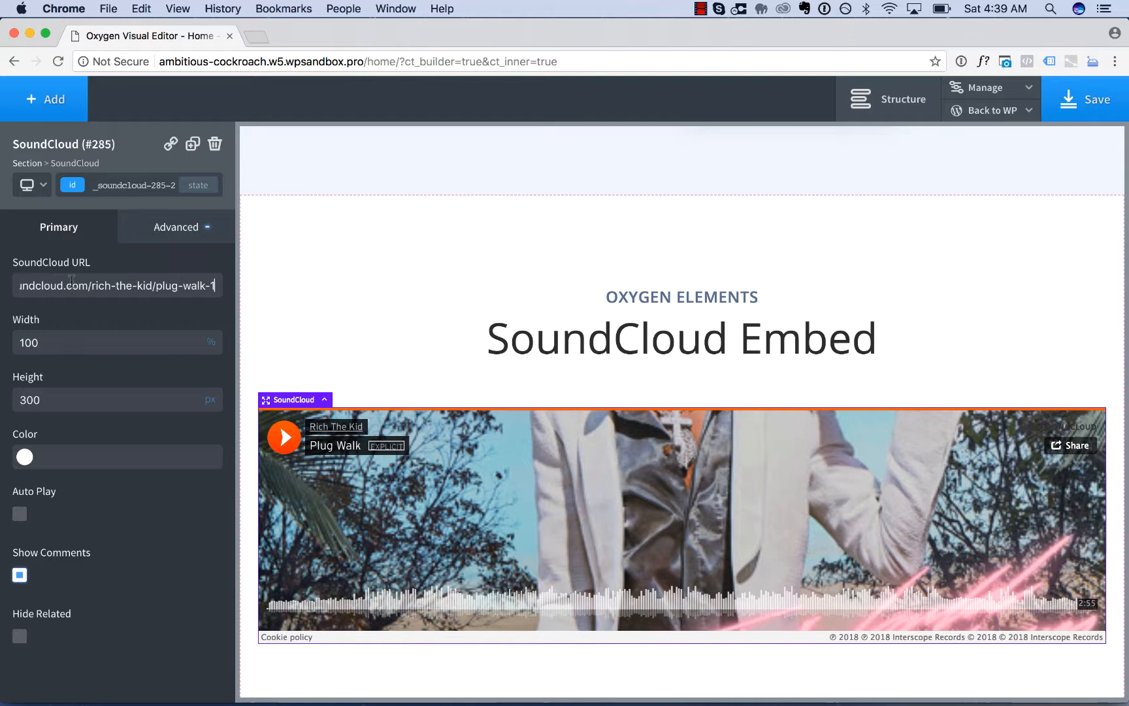
{"action": "left_click", "coordinate": [284, 436]}
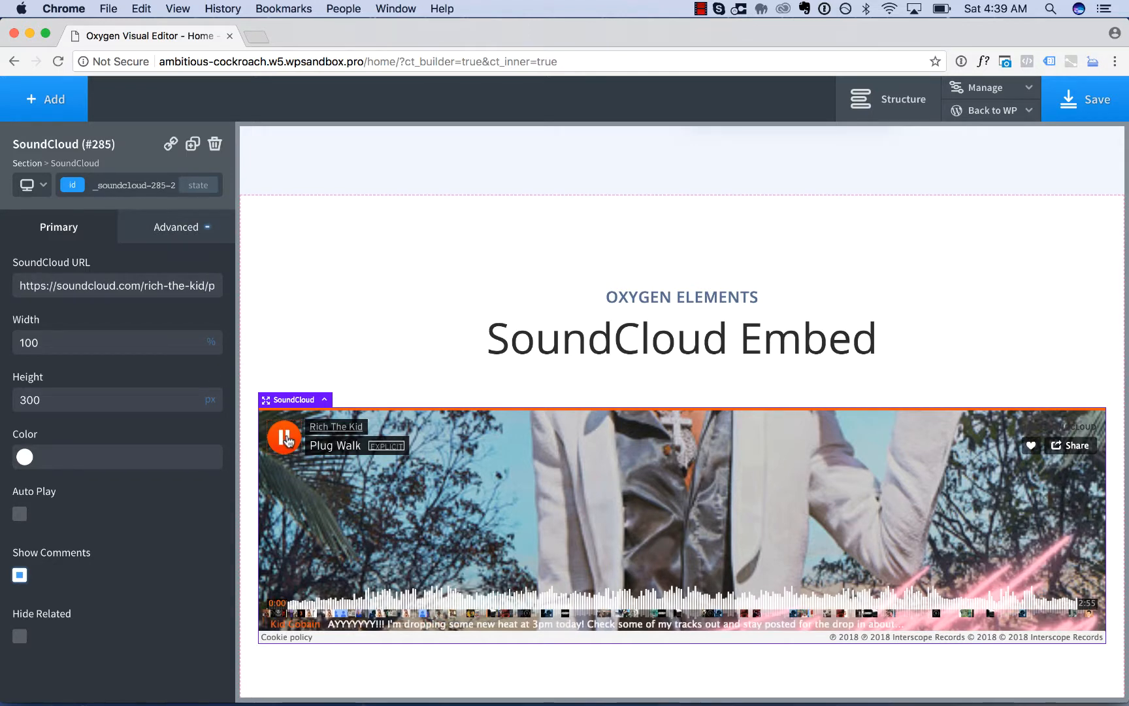
{"action": "left_click", "coordinate": [284, 439]}
{"action": "type", "text": "200"}
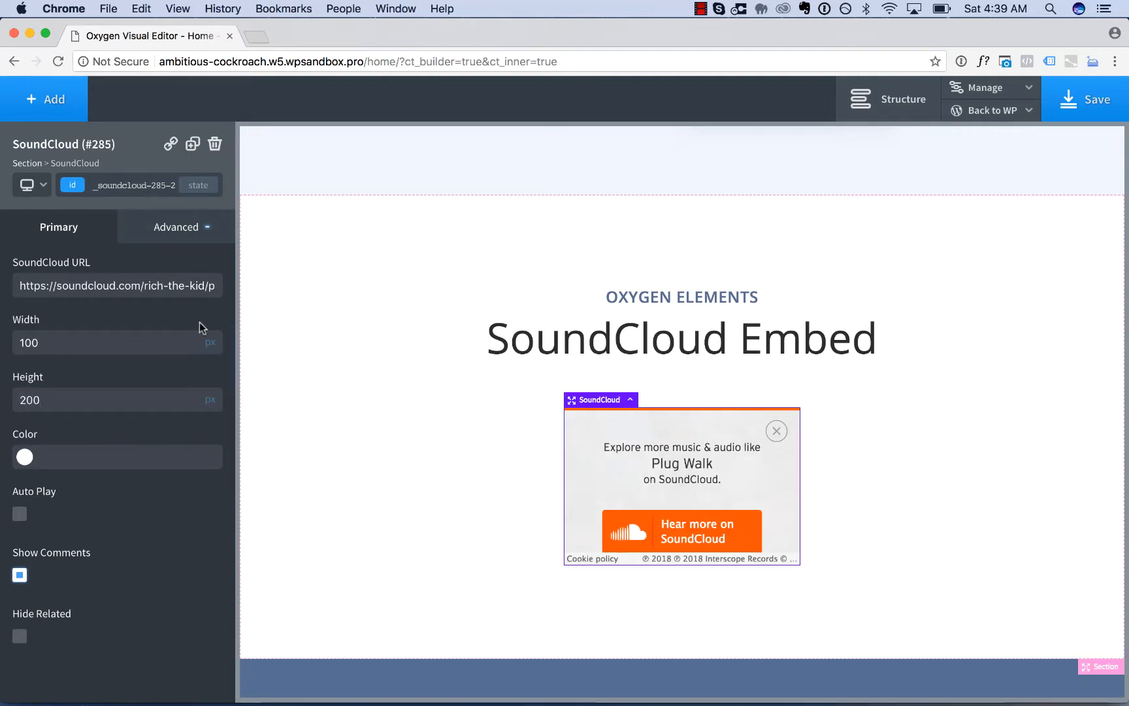
- Set the embed width to 700 px, keeping its 200 px height
{"action": "type", "text": "500"}
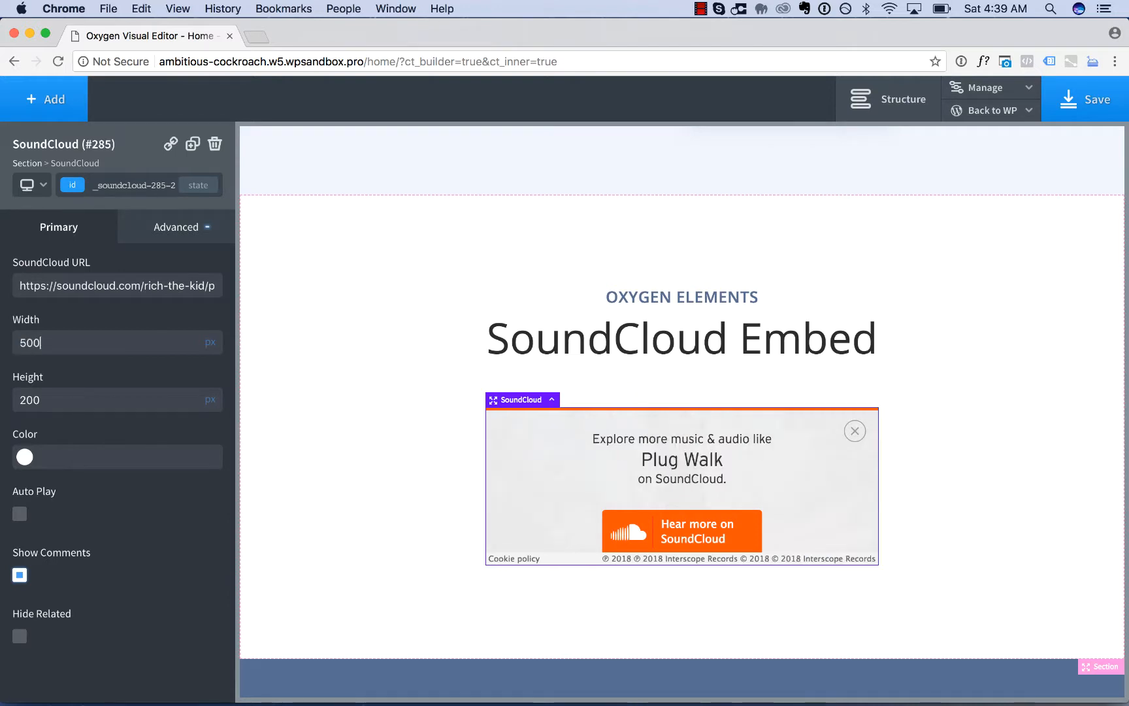
{"action": "type", "text": "700"}
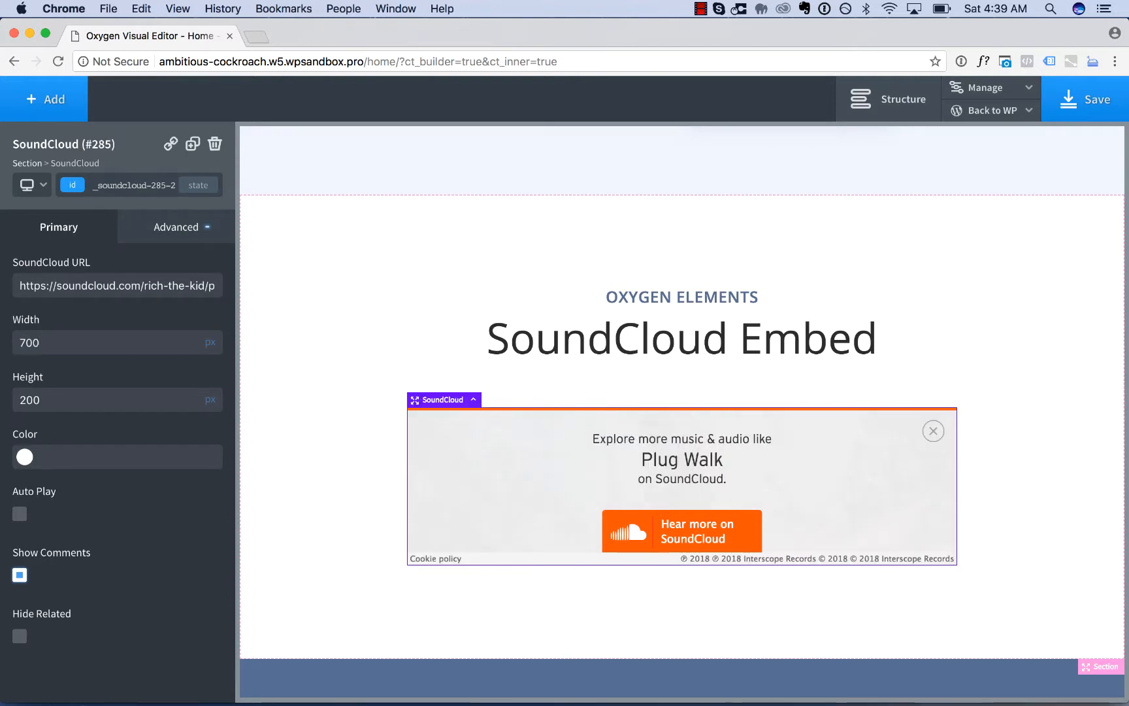